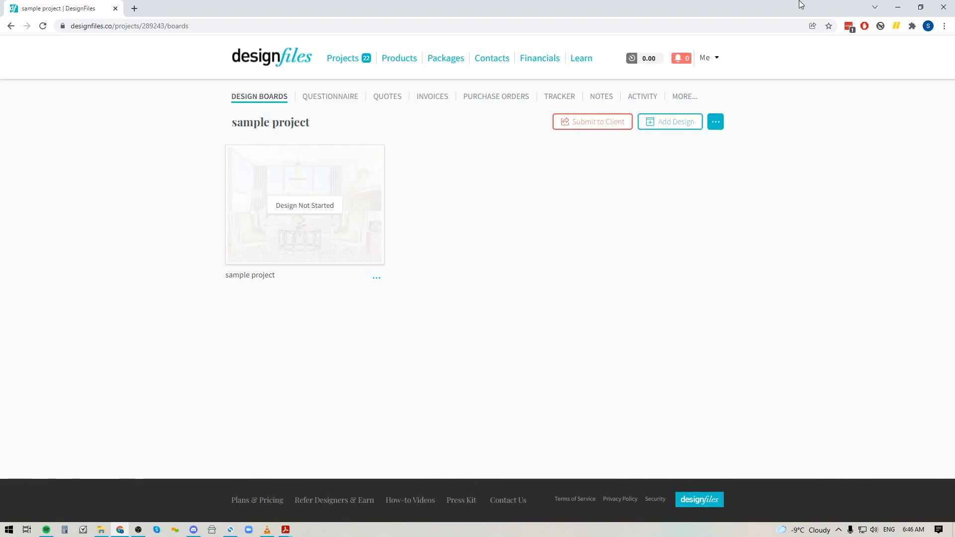
{"action": "mouse_move", "coordinate": [185, 269]}
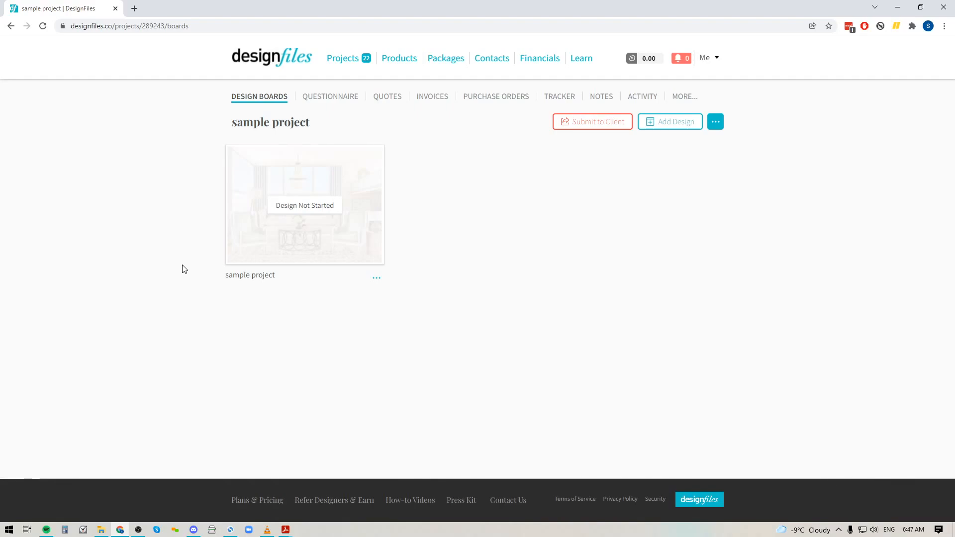
{"action": "mouse_move", "coordinate": [326, 208]}
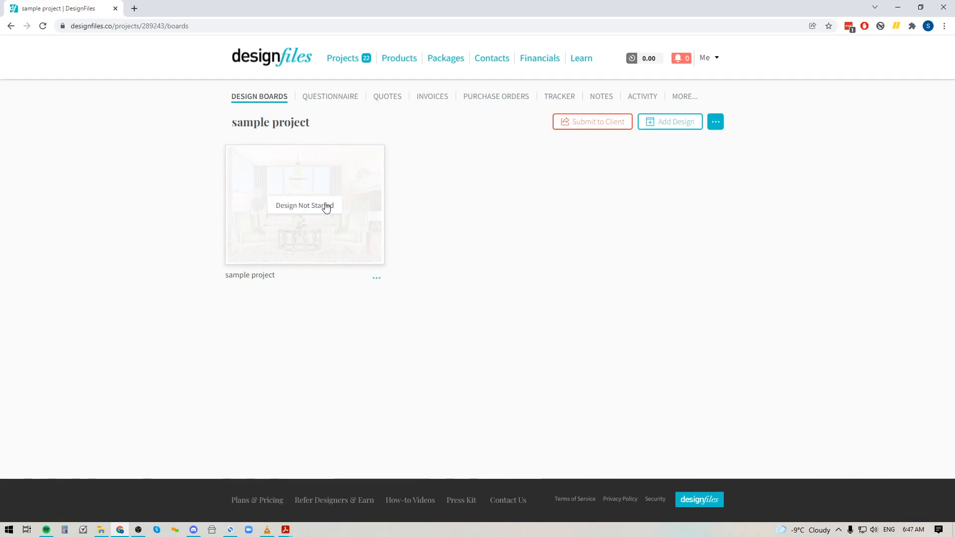
{"action": "mouse_move", "coordinate": [350, 217]}
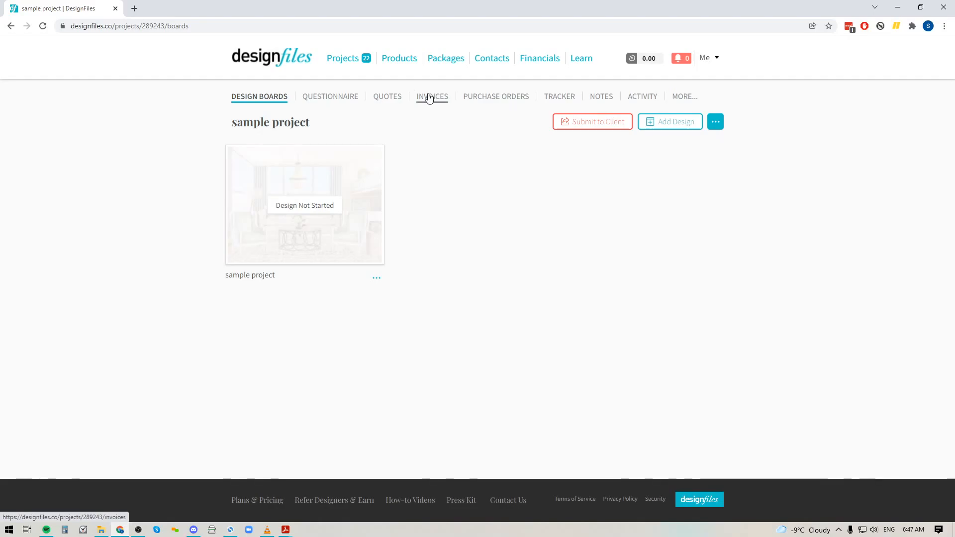
Create a new invoice from the sample project's Invoices tab
{"action": "left_click", "coordinate": [432, 96]}
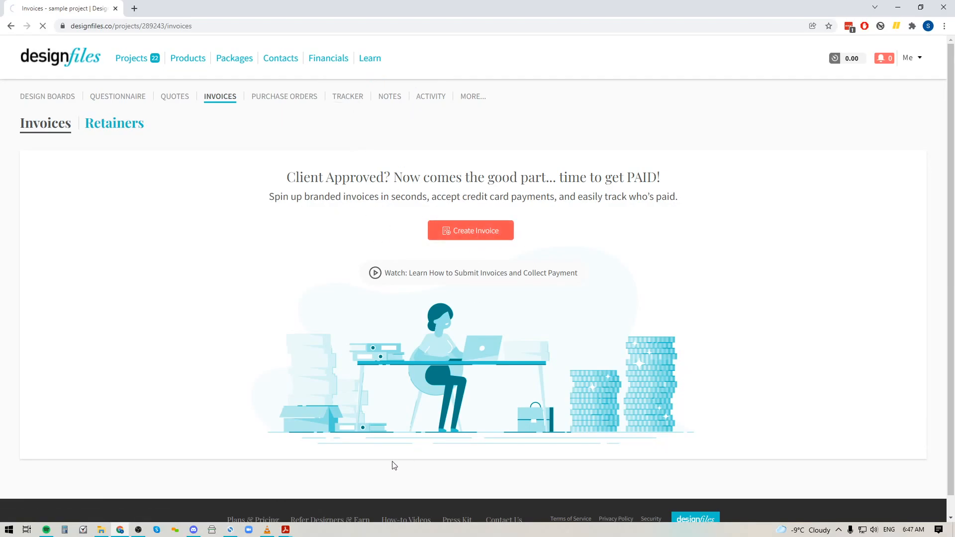
{"action": "left_click", "coordinate": [471, 231]}
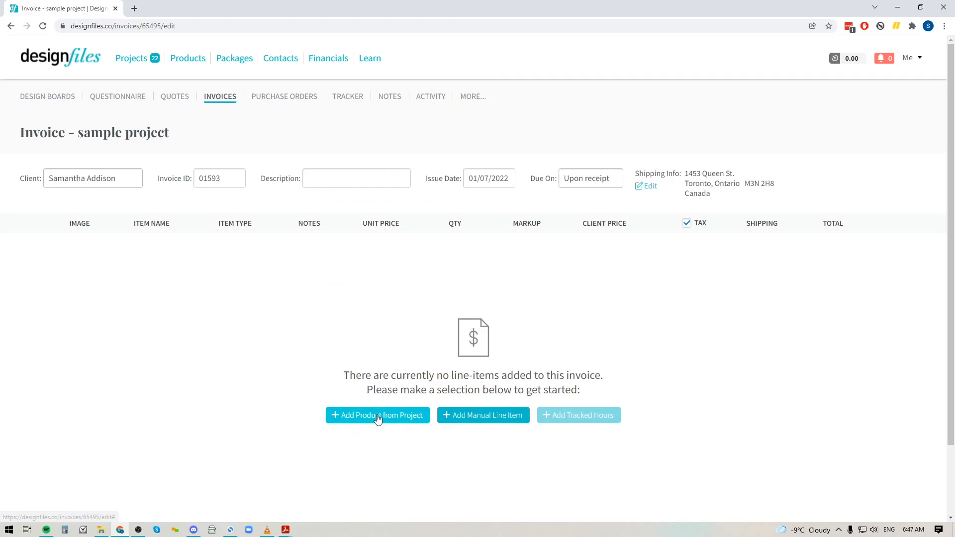
Add the Fields Cane Back White Accent Chair and Ankara Natural Cane Chair from the library
{"action": "left_click", "coordinate": [377, 415]}
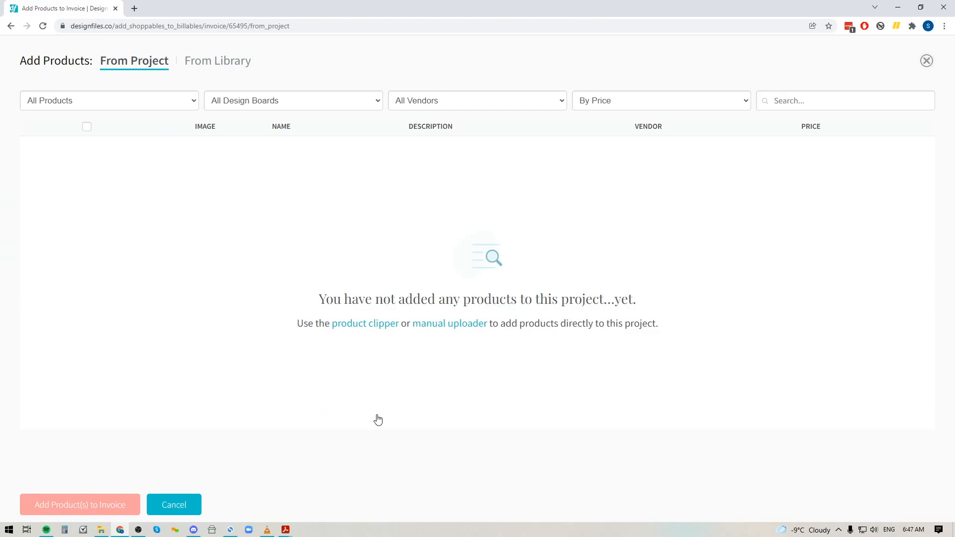
{"action": "mouse_move", "coordinate": [258, 58]}
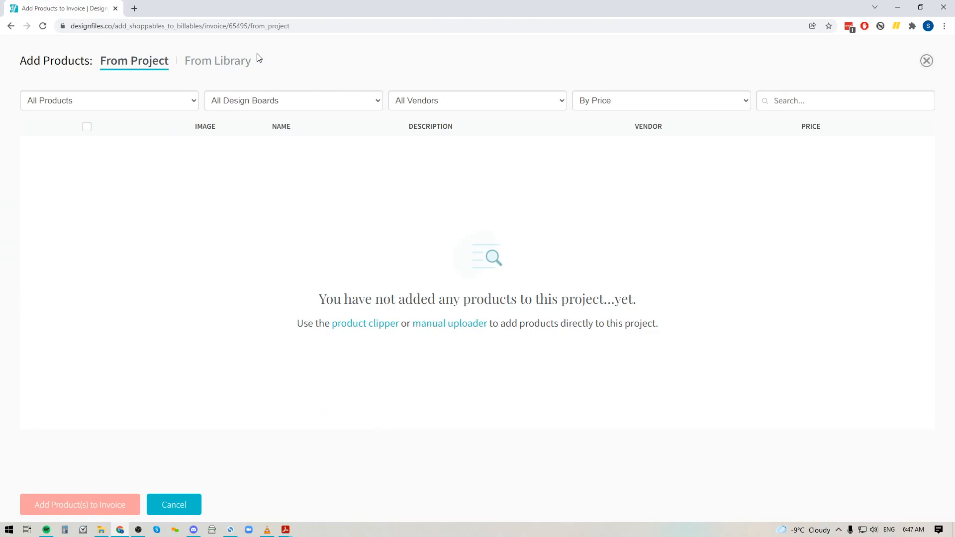
{"action": "mouse_move", "coordinate": [218, 64]}
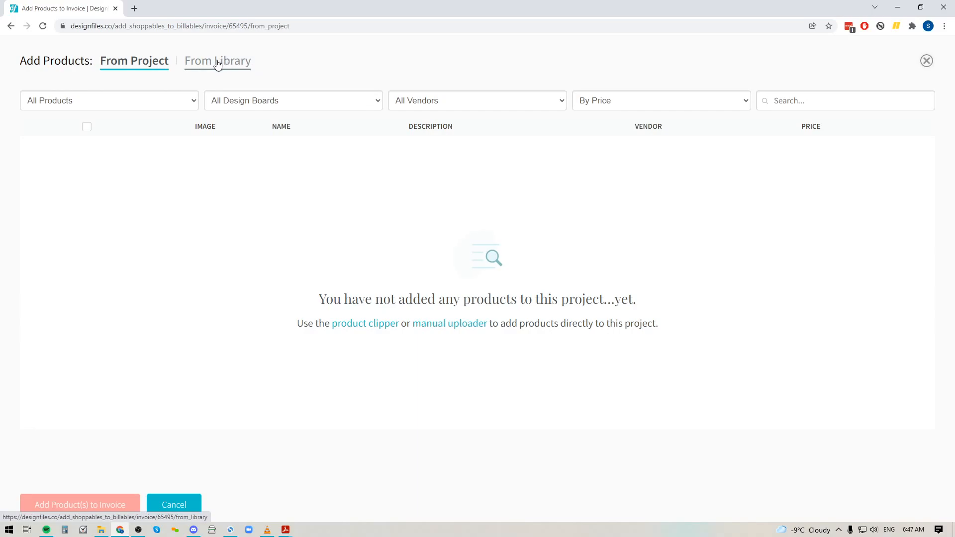
{"action": "mouse_move", "coordinate": [225, 67]}
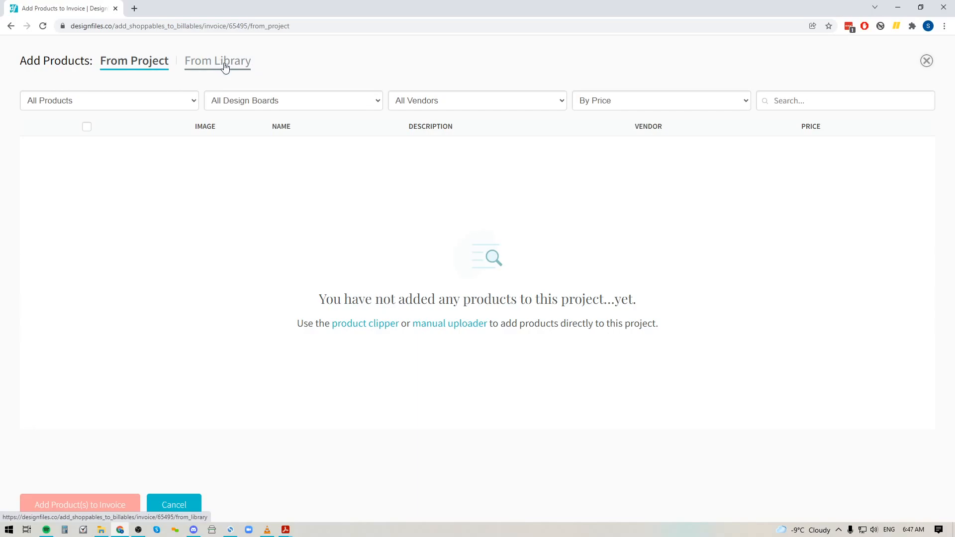
{"action": "left_click", "coordinate": [218, 61]}
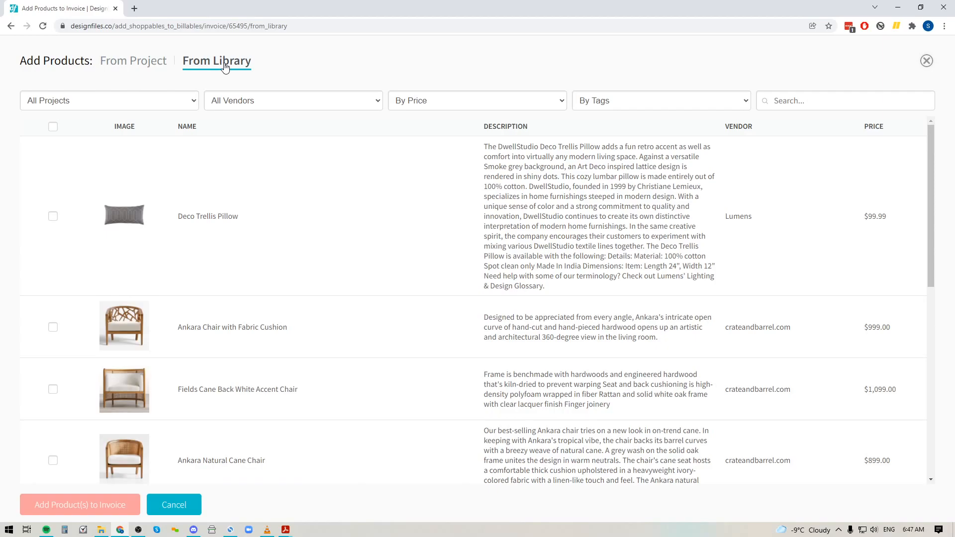
{"action": "mouse_move", "coordinate": [166, 105]}
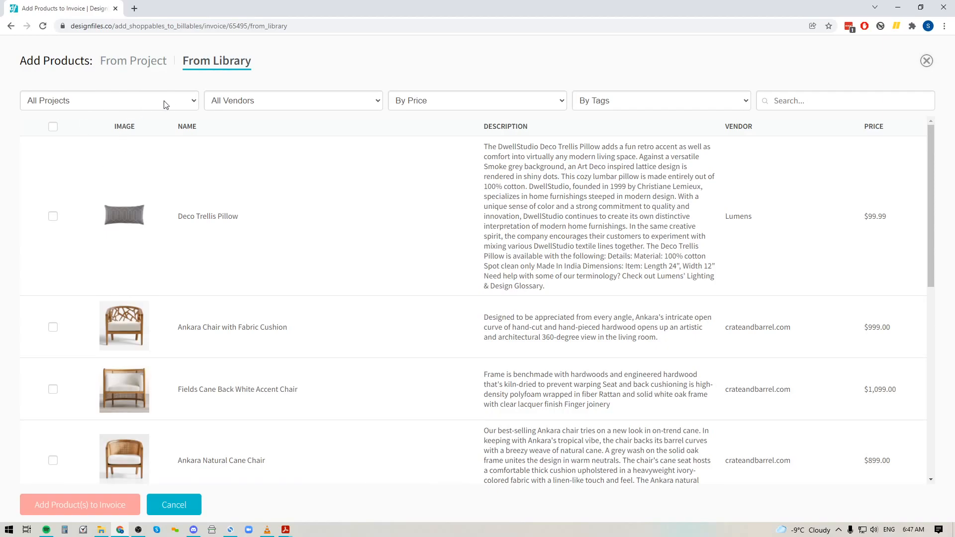
{"action": "left_click", "coordinate": [110, 101]}
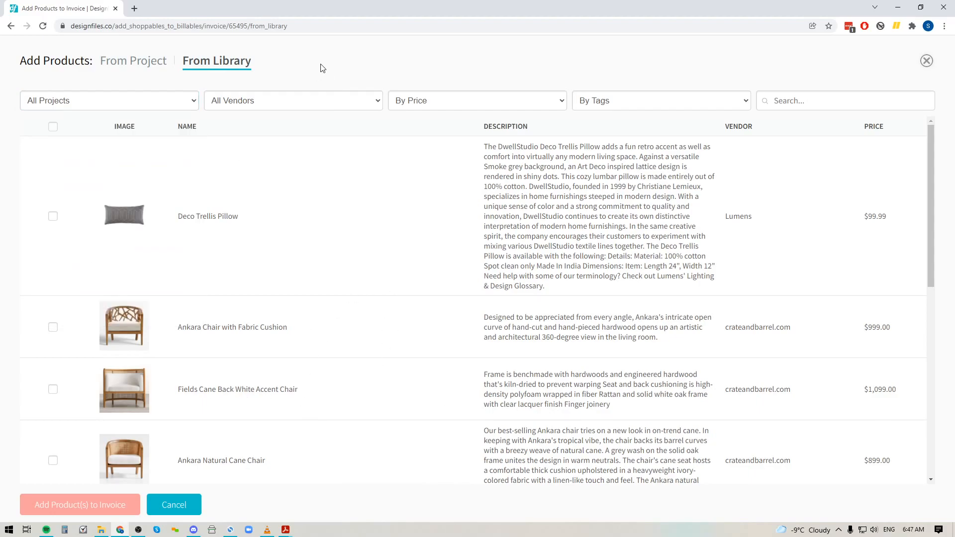
{"action": "mouse_move", "coordinate": [595, 57]}
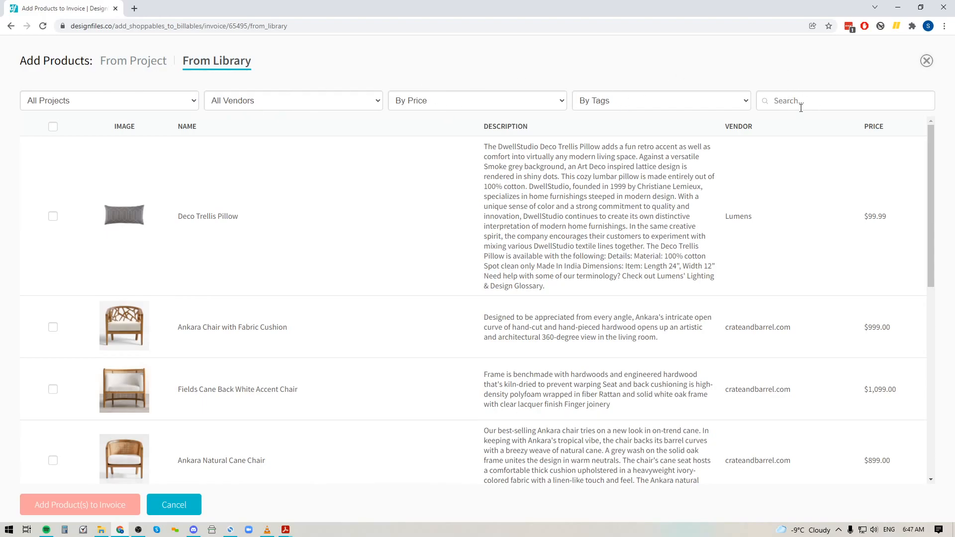
{"action": "left_click", "coordinate": [53, 290]}
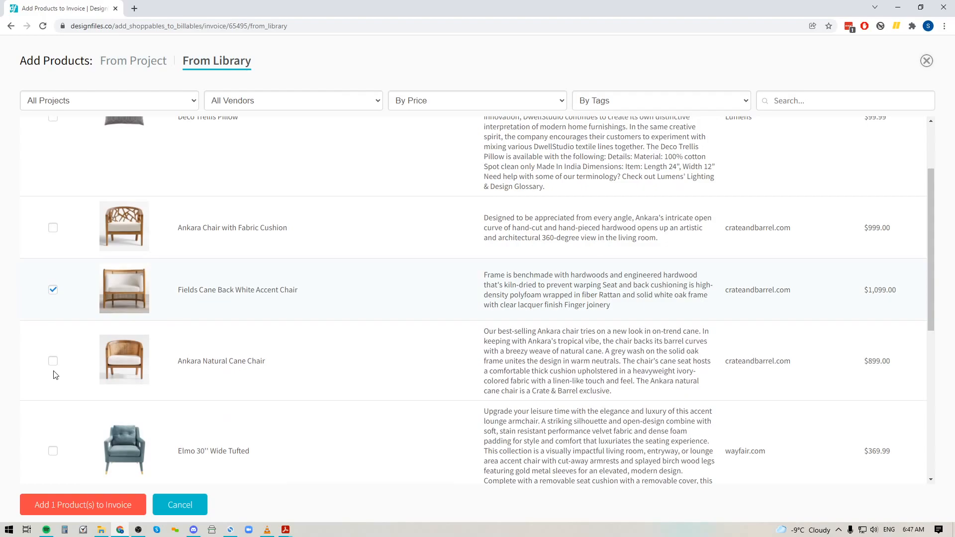
{"action": "left_click", "coordinate": [52, 361]}
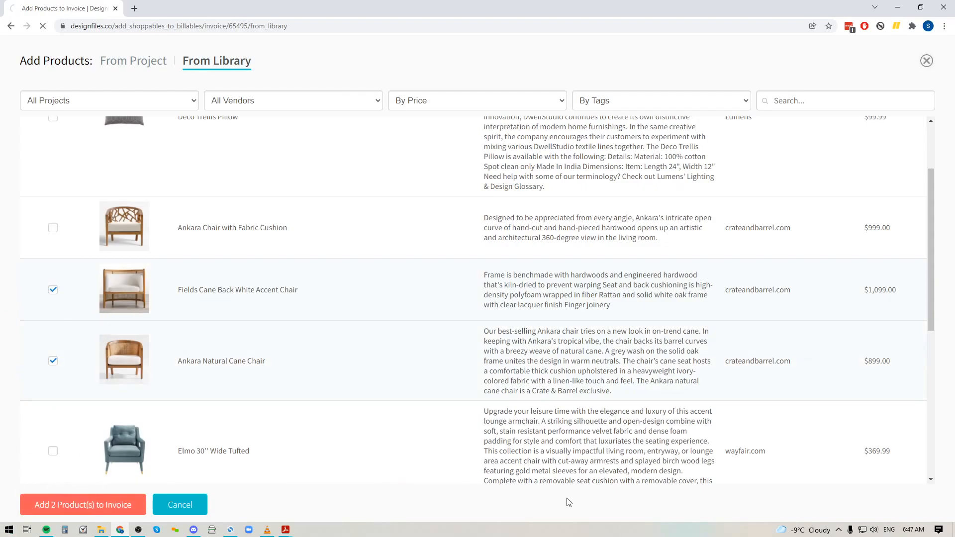
{"action": "left_click", "coordinate": [83, 505]}
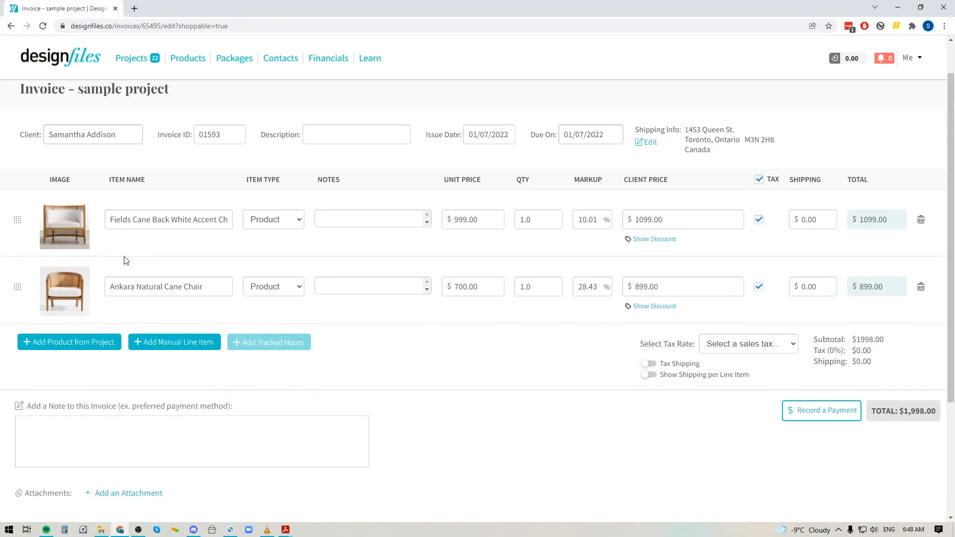
{"action": "mouse_move", "coordinate": [892, 252]}
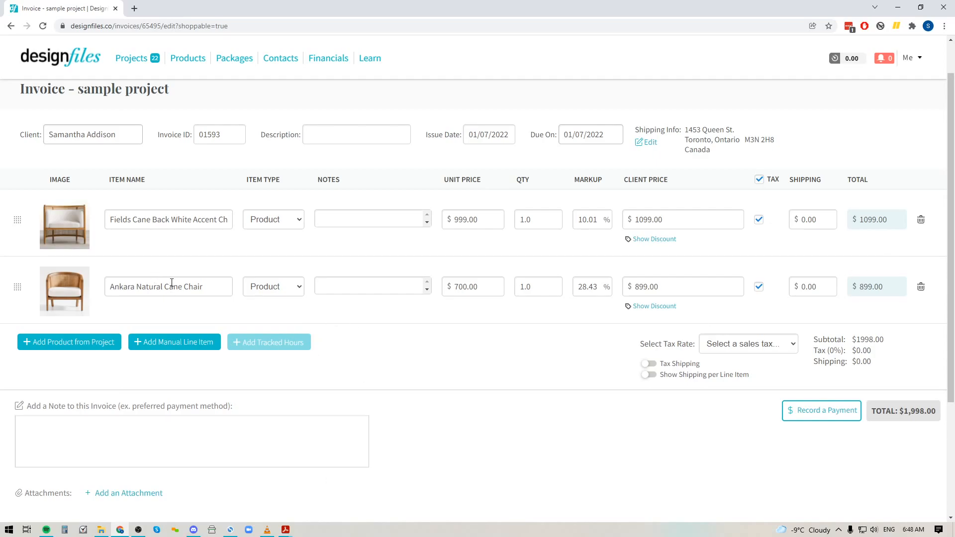
{"action": "mouse_move", "coordinate": [68, 271]}
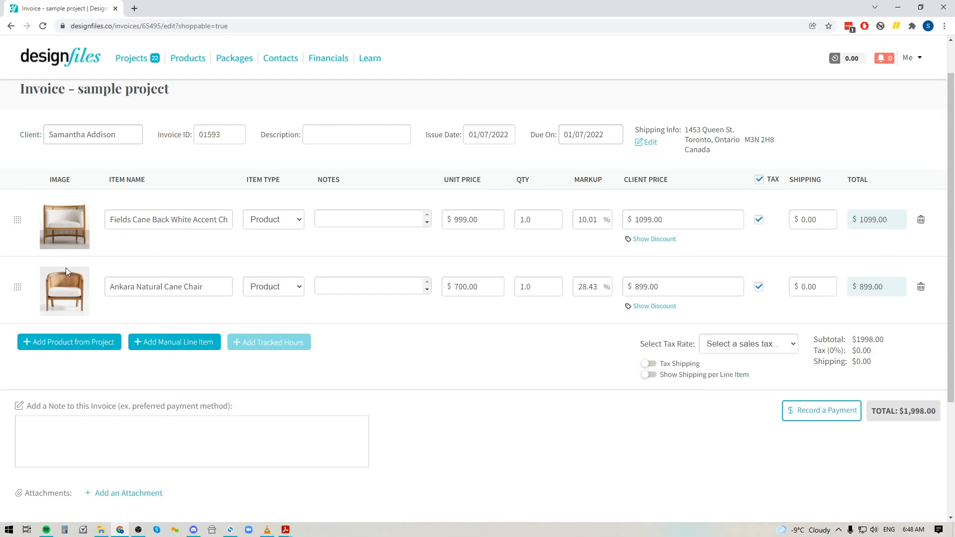
{"action": "mouse_move", "coordinate": [480, 314]}
{"action": "type", "text": "8"}
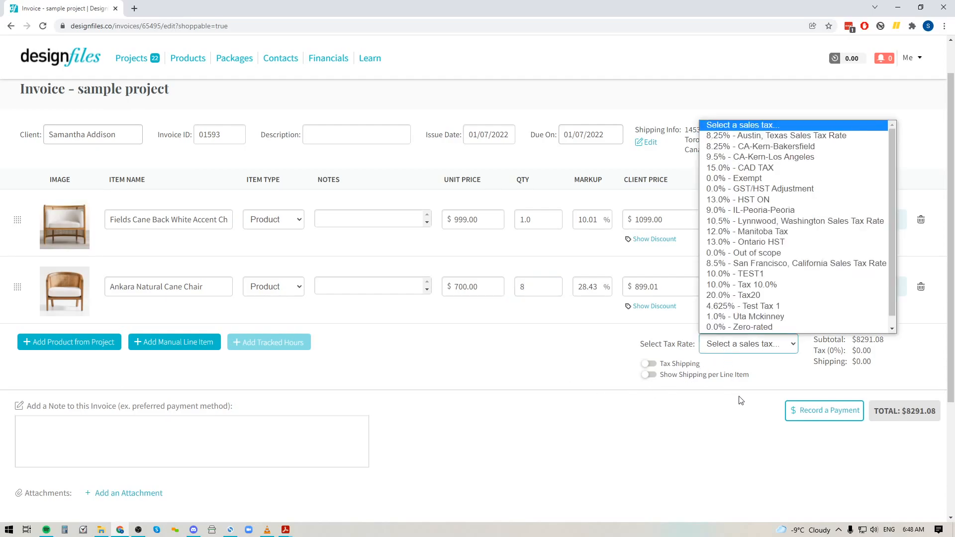
Choose the '9.5% - CA-Kern-Los Angeles' tax rate, then click into the invoice note
{"action": "left_click", "coordinate": [760, 157]}
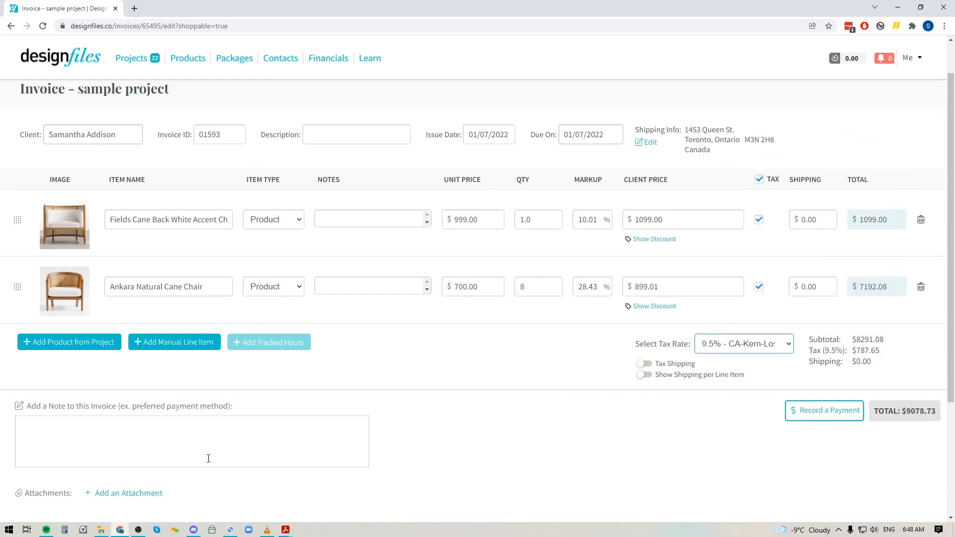
{"action": "left_click", "coordinate": [208, 458]}
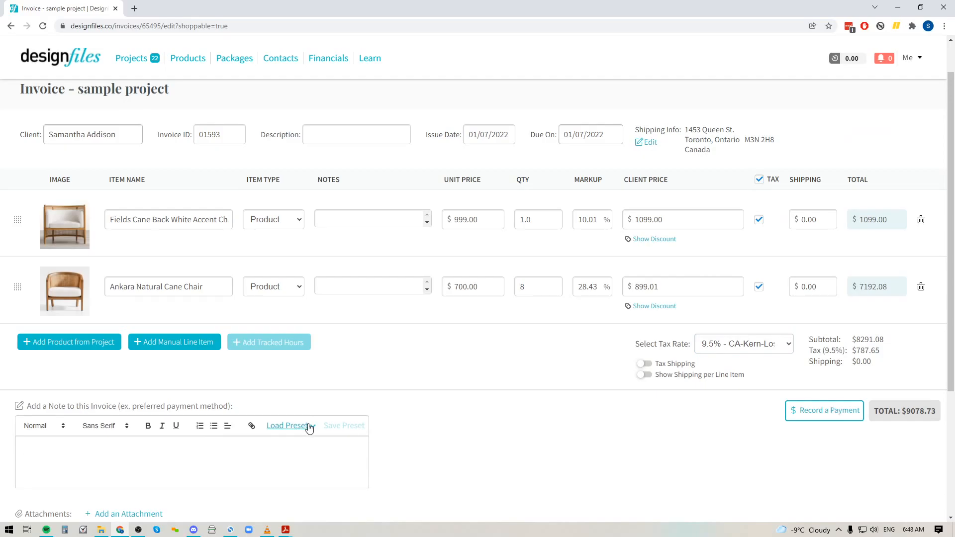
Push the Stripe fee to the client and switch off bank-transfer payments
{"action": "scroll", "scroll_direction": "down", "scroll_amount": 3}
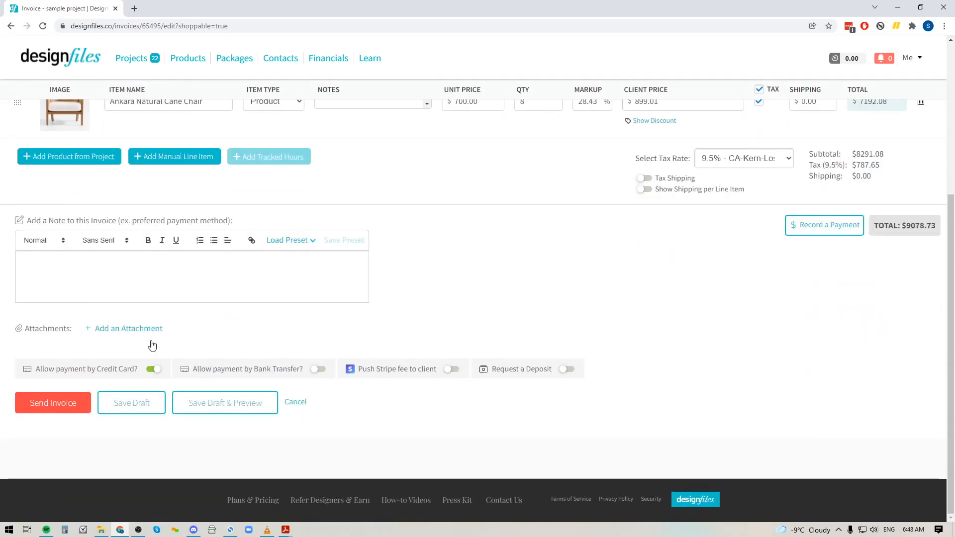
{"action": "mouse_move", "coordinate": [141, 348]}
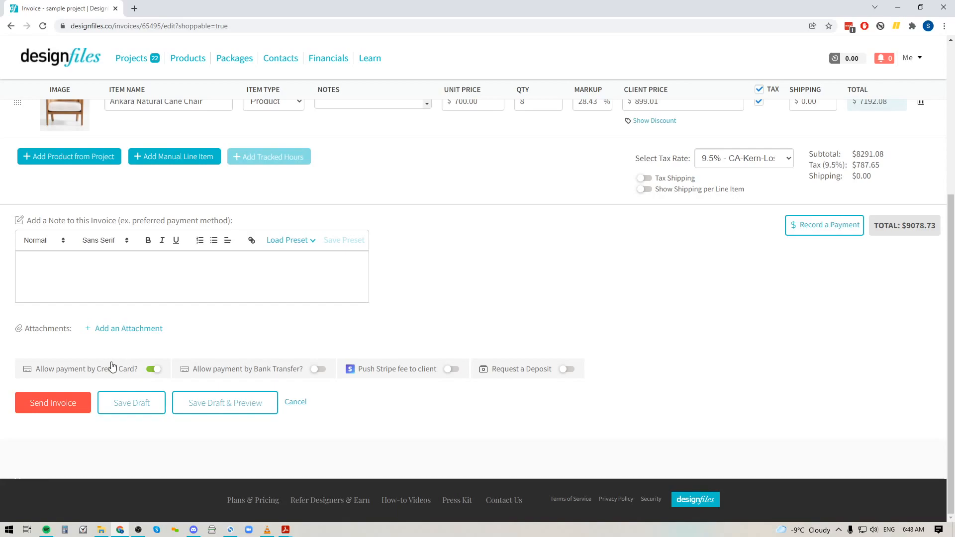
{"action": "mouse_move", "coordinate": [273, 339]}
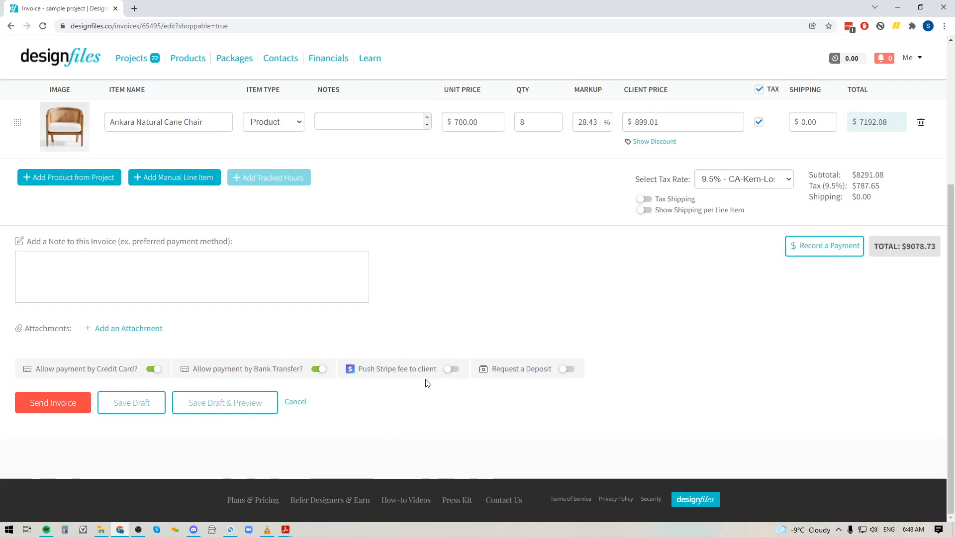
{"action": "left_click", "coordinate": [451, 368]}
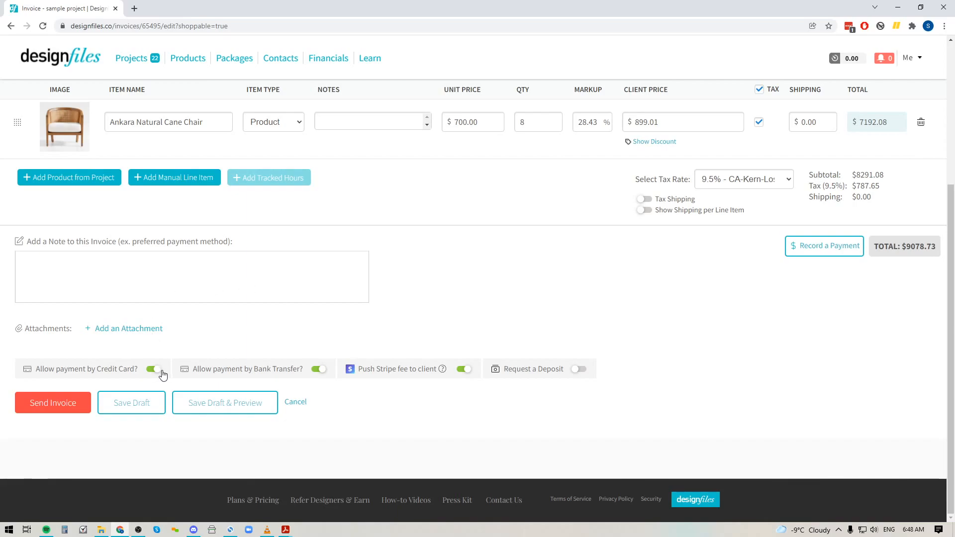
{"action": "mouse_move", "coordinate": [169, 363]}
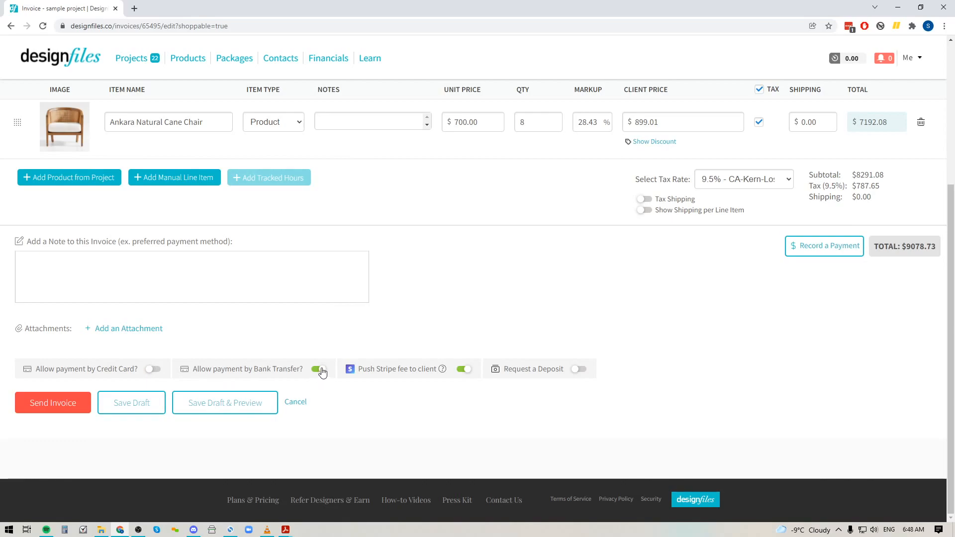
{"action": "left_click", "coordinate": [319, 368]}
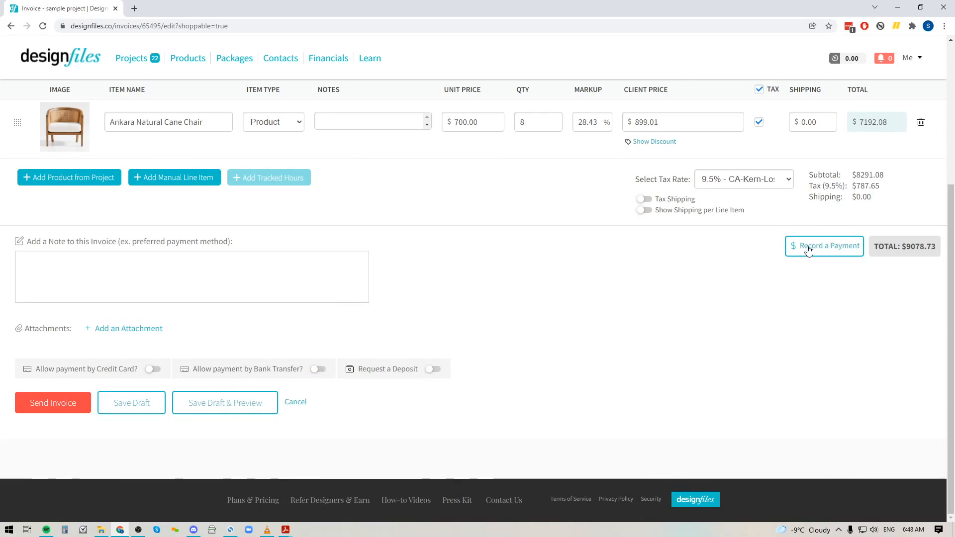
{"action": "left_click", "coordinate": [824, 246]}
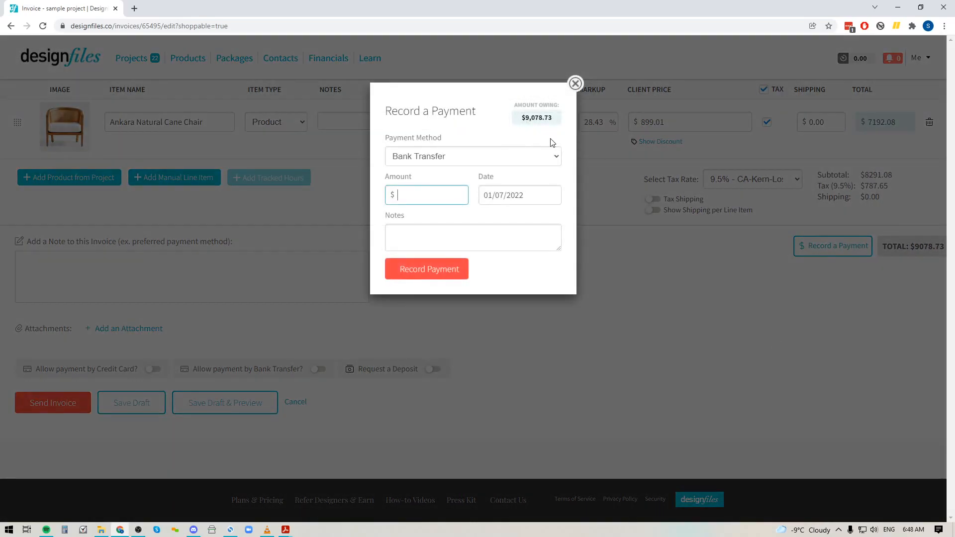
{"action": "left_click", "coordinate": [472, 157]}
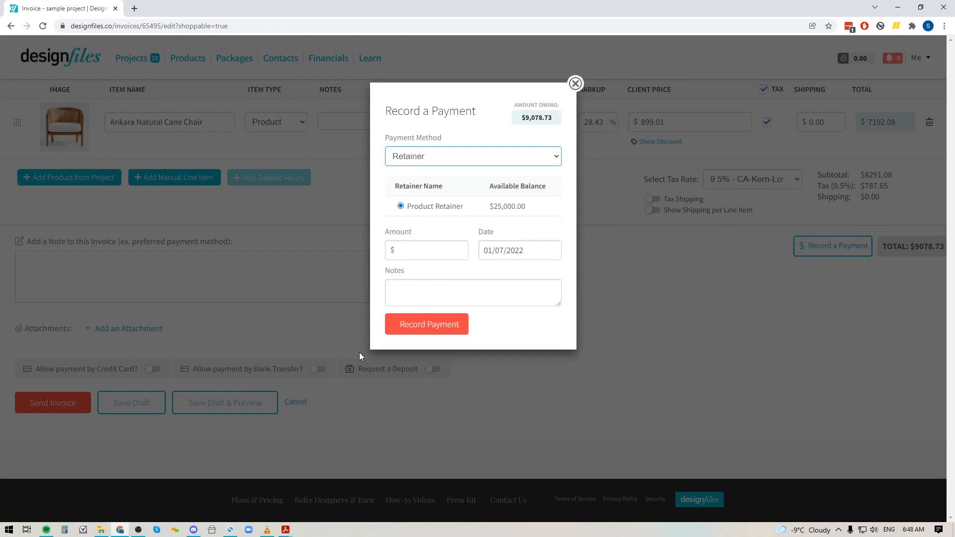
{"action": "mouse_move", "coordinate": [461, 222]}
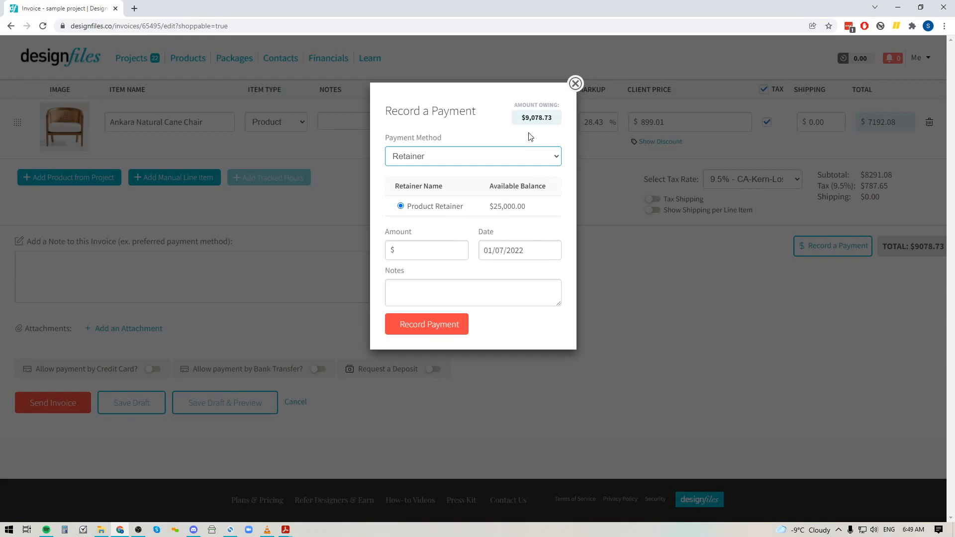
{"action": "left_click", "coordinate": [427, 250]}
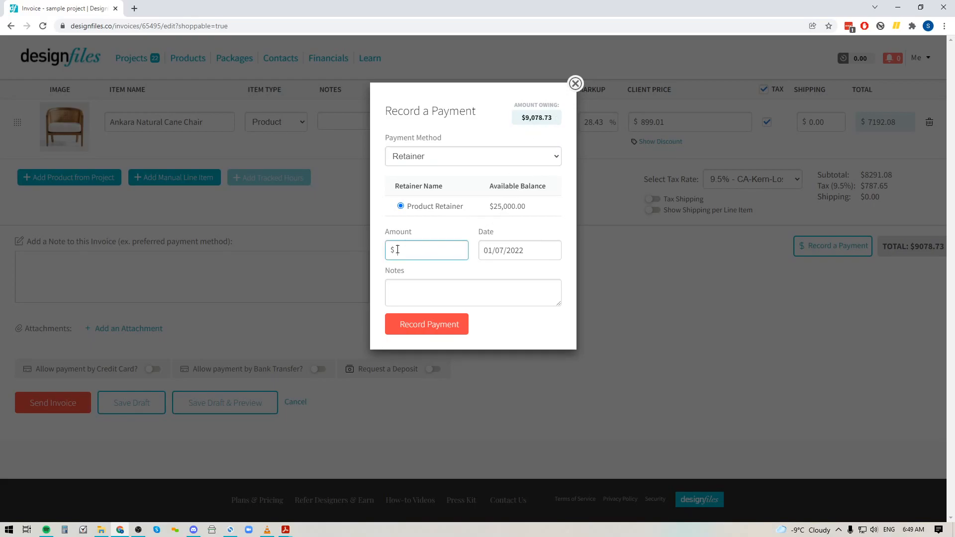
{"action": "mouse_move", "coordinate": [576, 83]}
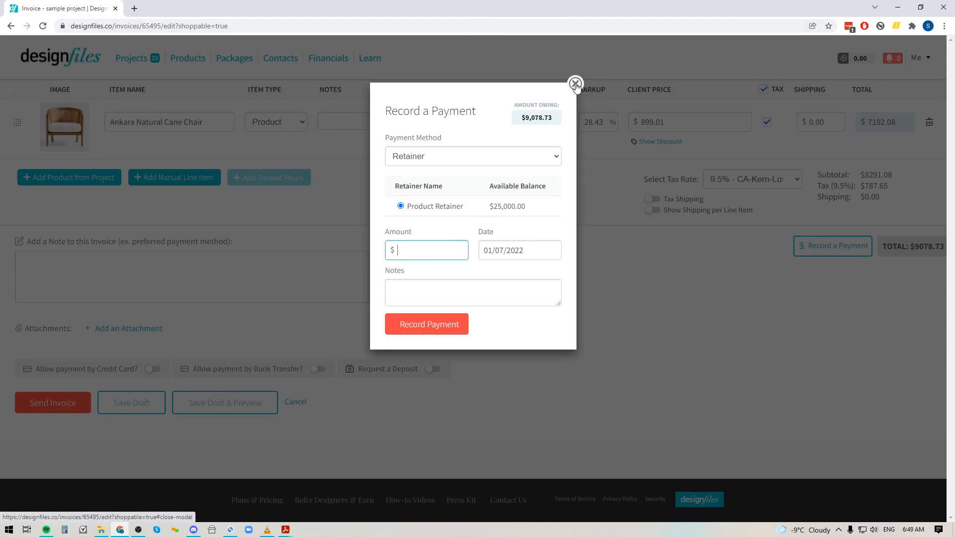
{"action": "left_click", "coordinate": [576, 83]}
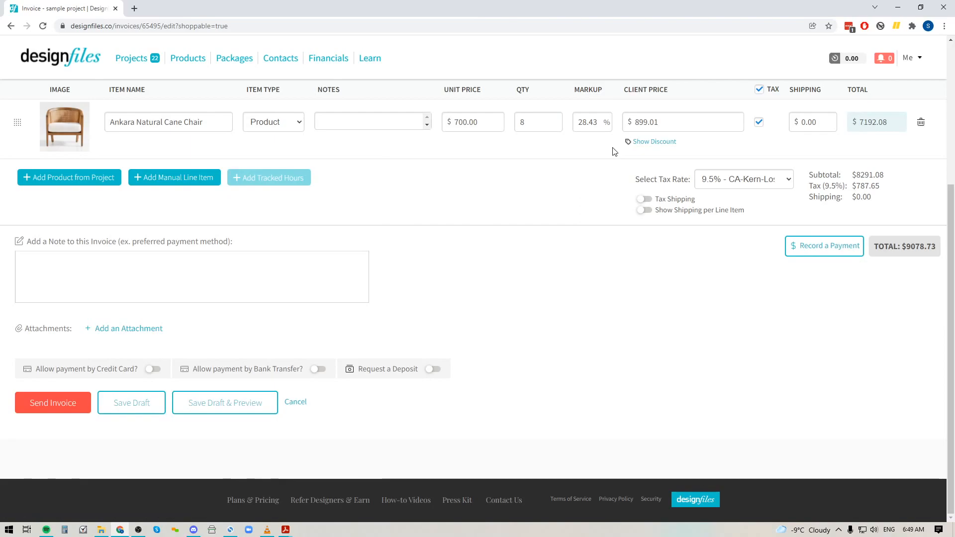
{"action": "mouse_move", "coordinate": [823, 243]}
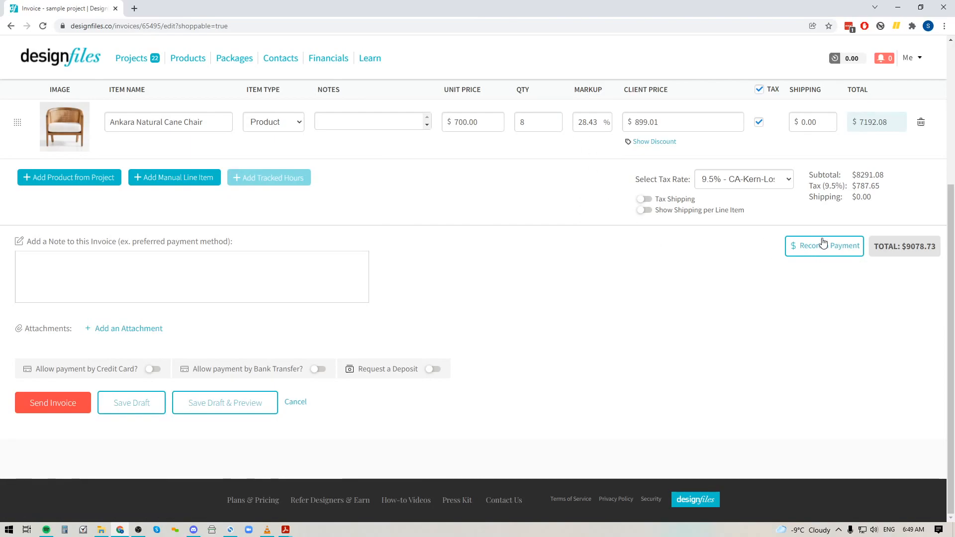
{"action": "mouse_move", "coordinate": [145, 382]}
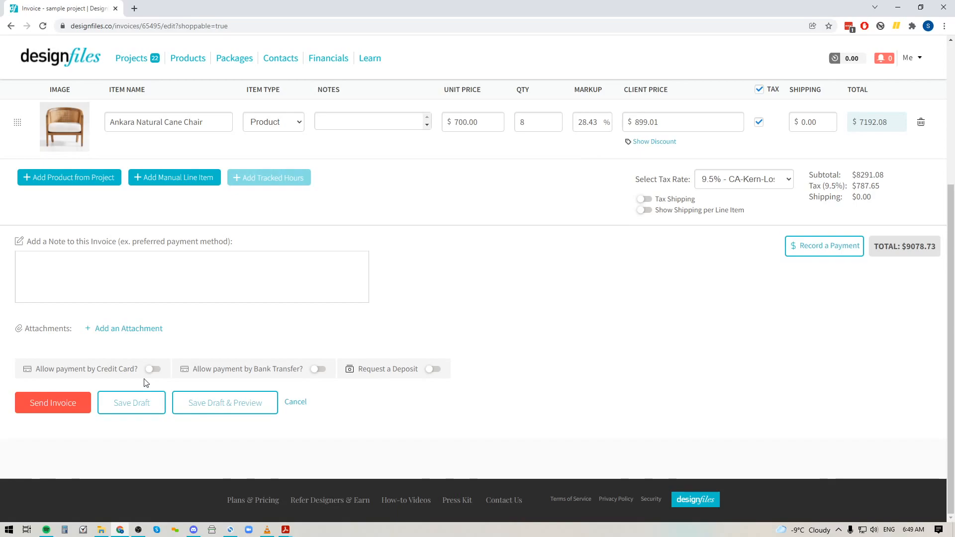
{"action": "mouse_move", "coordinate": [291, 382]}
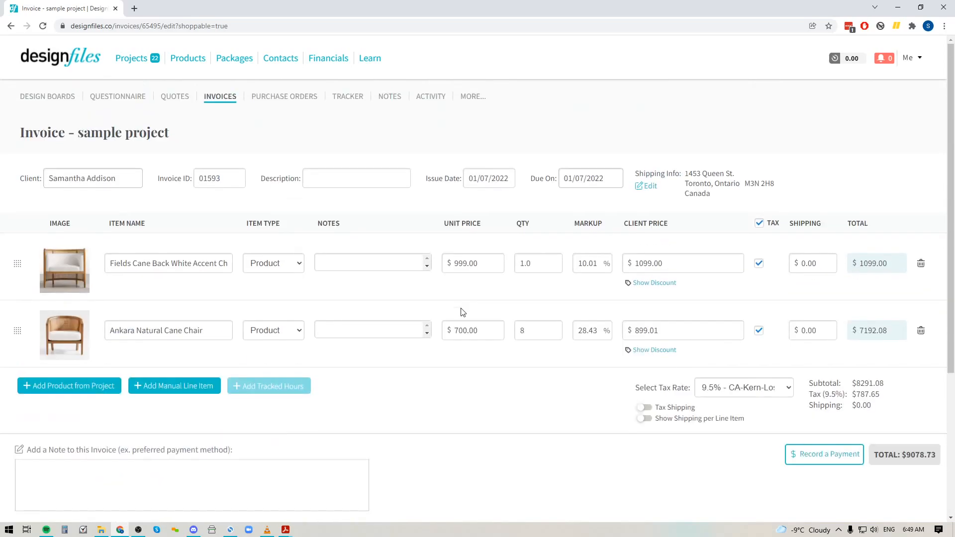
{"action": "mouse_move", "coordinate": [186, 299]}
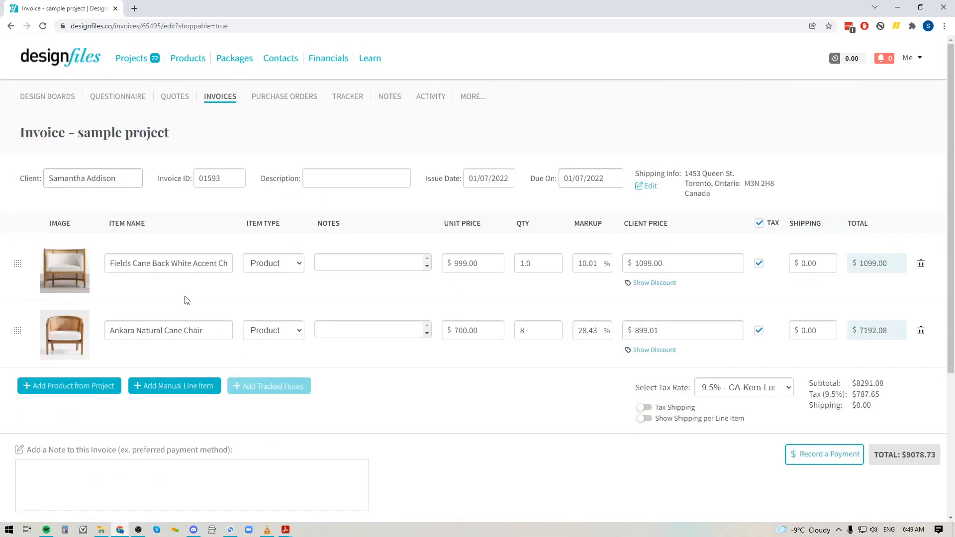